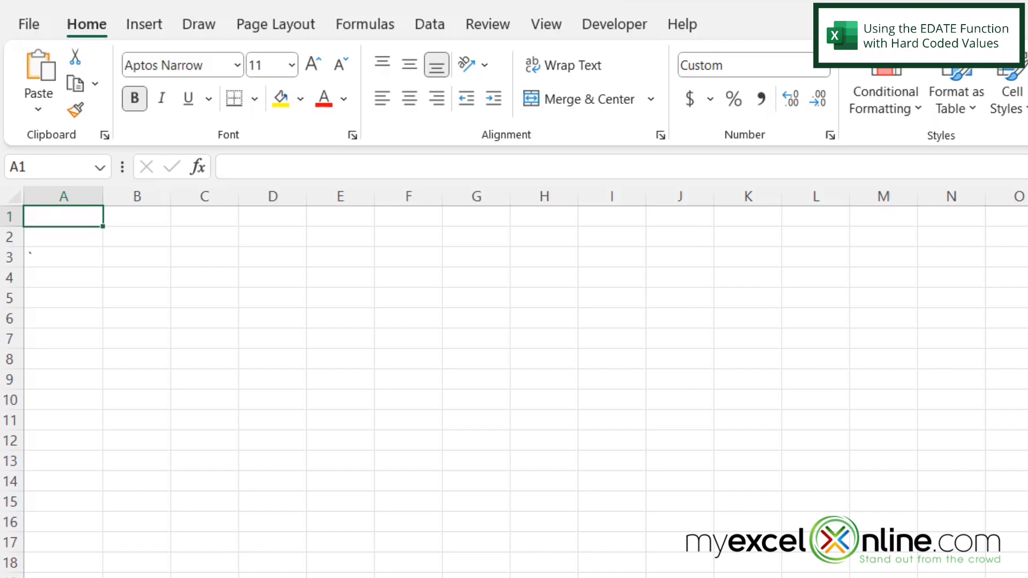
- Enter =edate("1/1/2024",36) in A1 to return the date 36 months later, 2027-01-01
type("=")
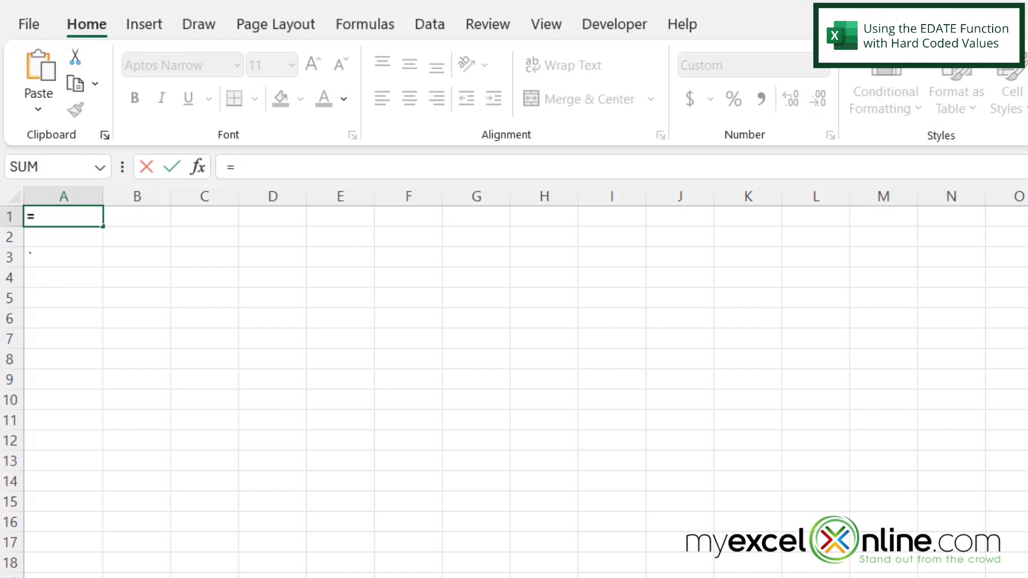
type("edate")
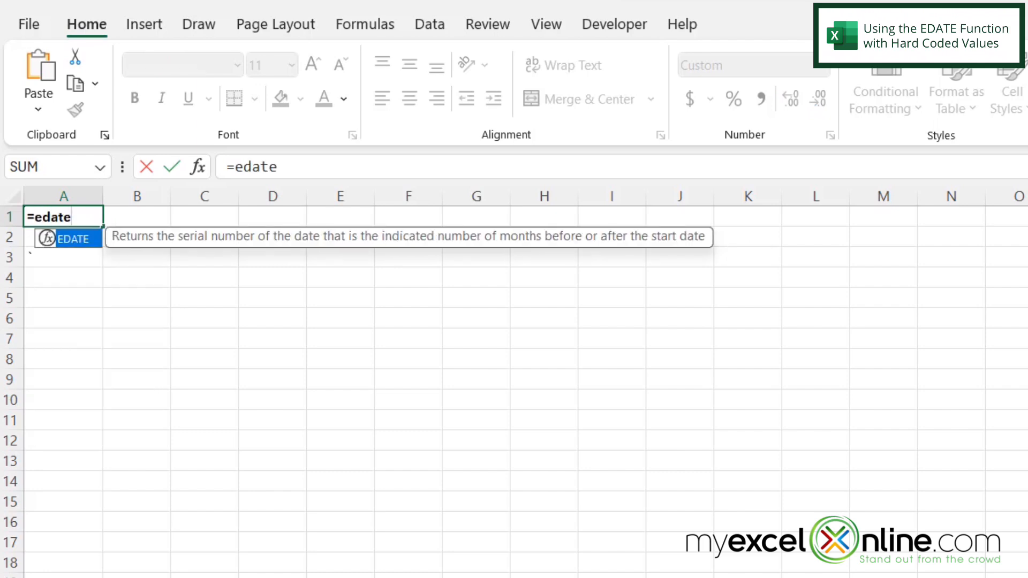
type("(")
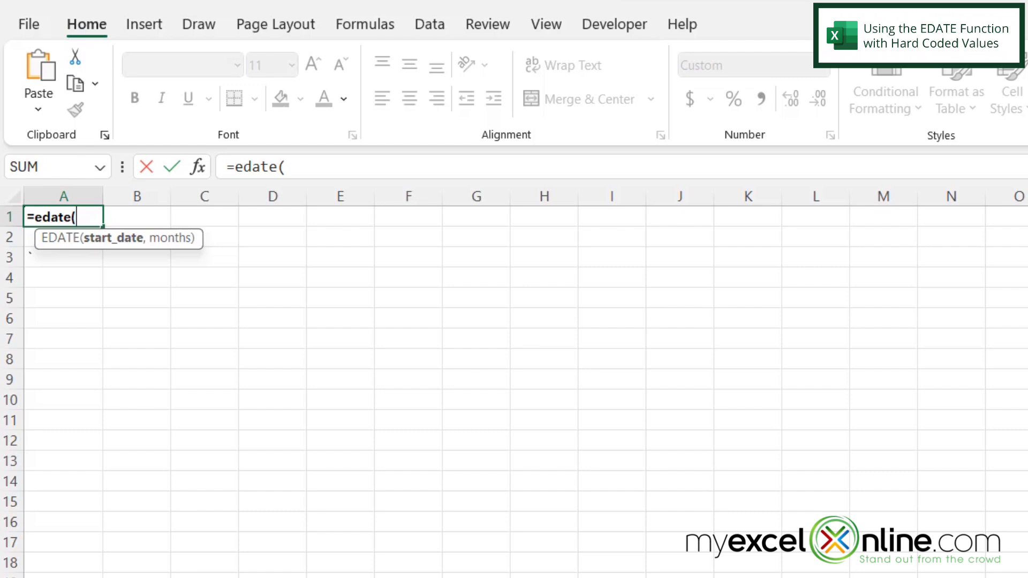
type("\"")
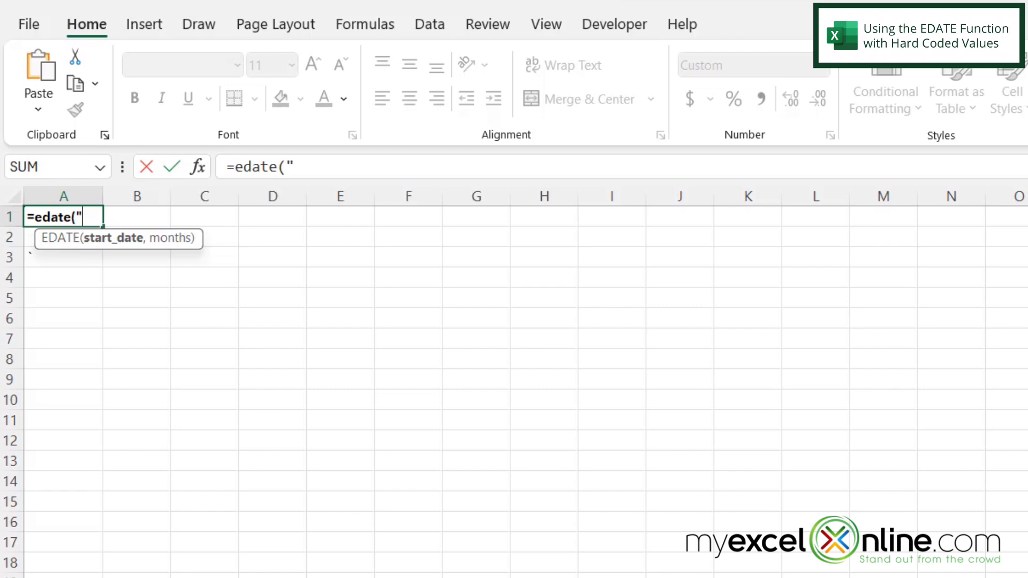
type("1/1/")
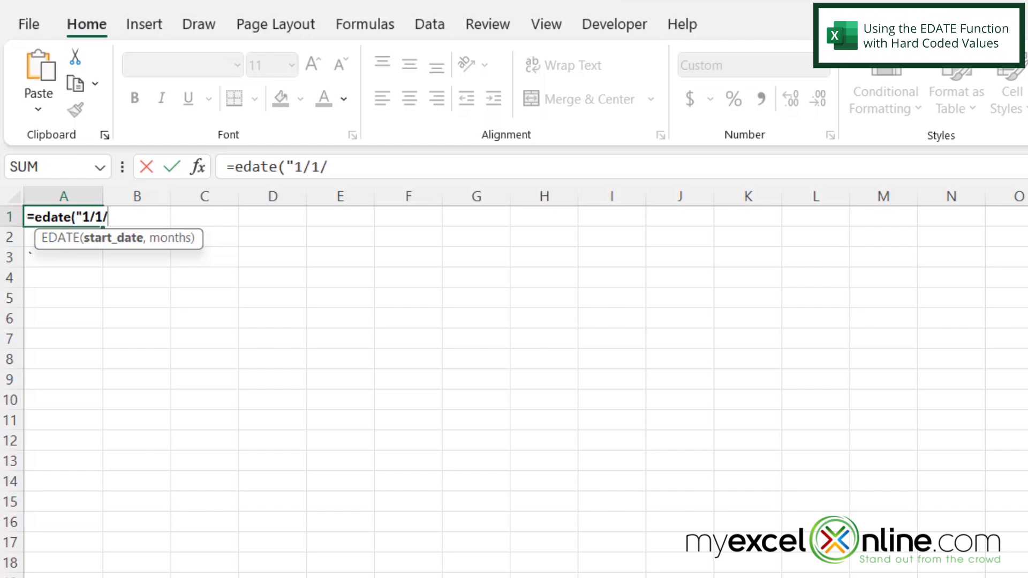
type("2024")
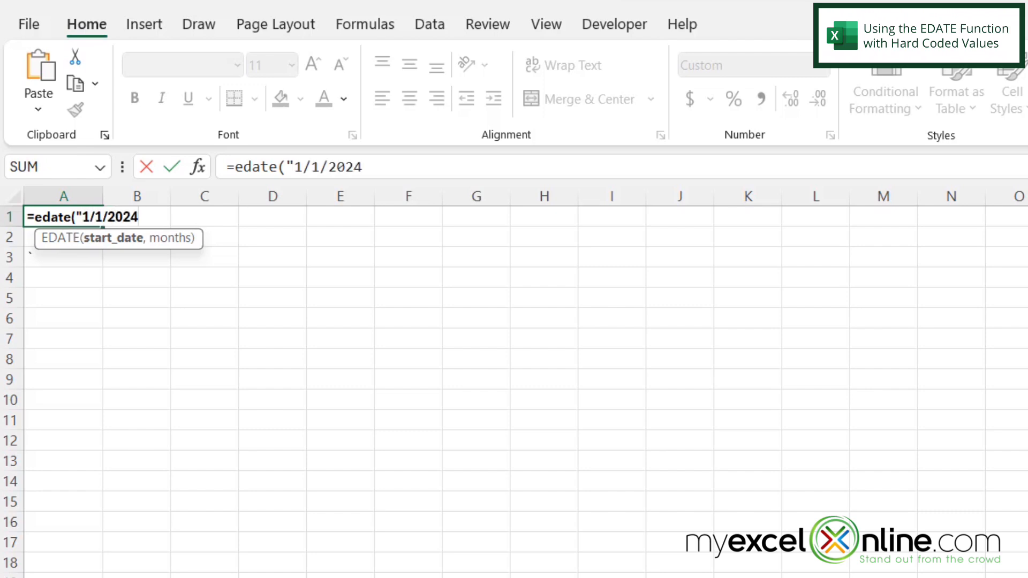
type("\"")
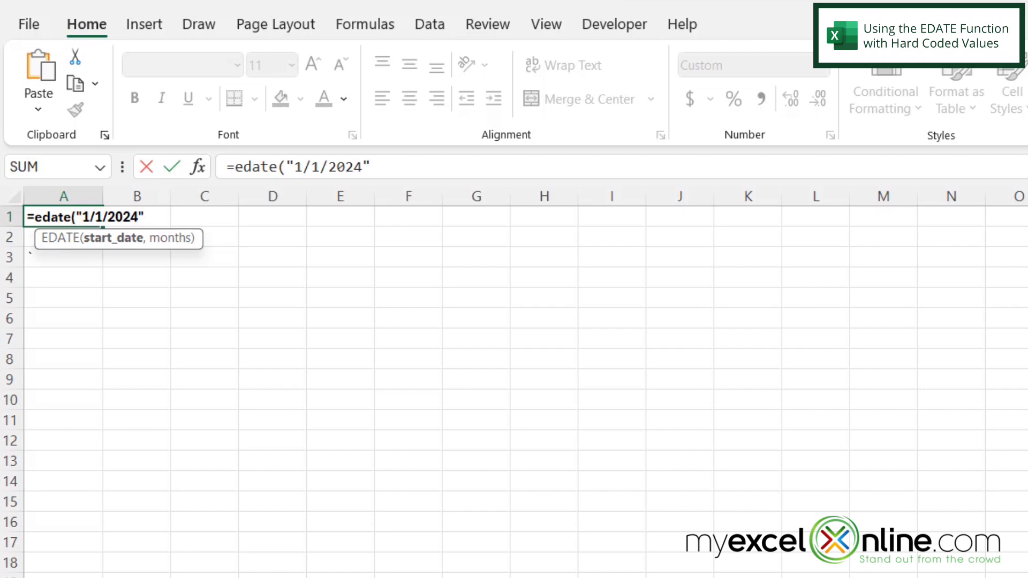
type(",")
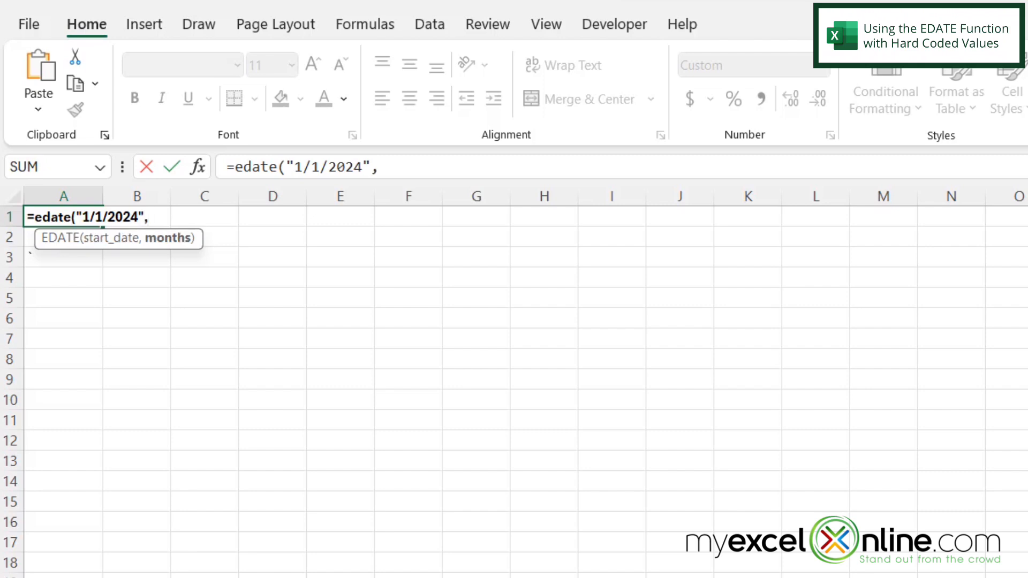
type("36")
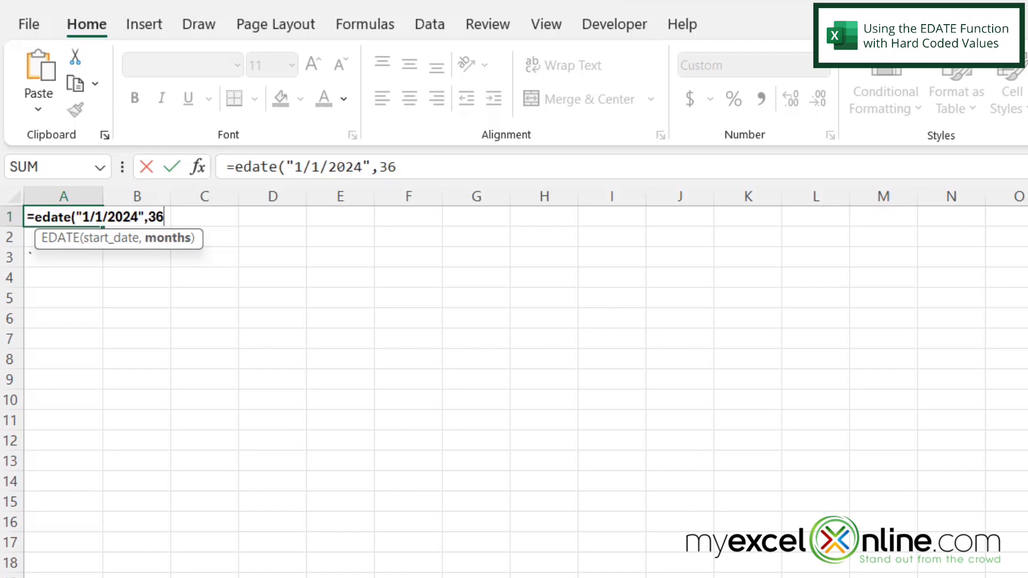
type(")")
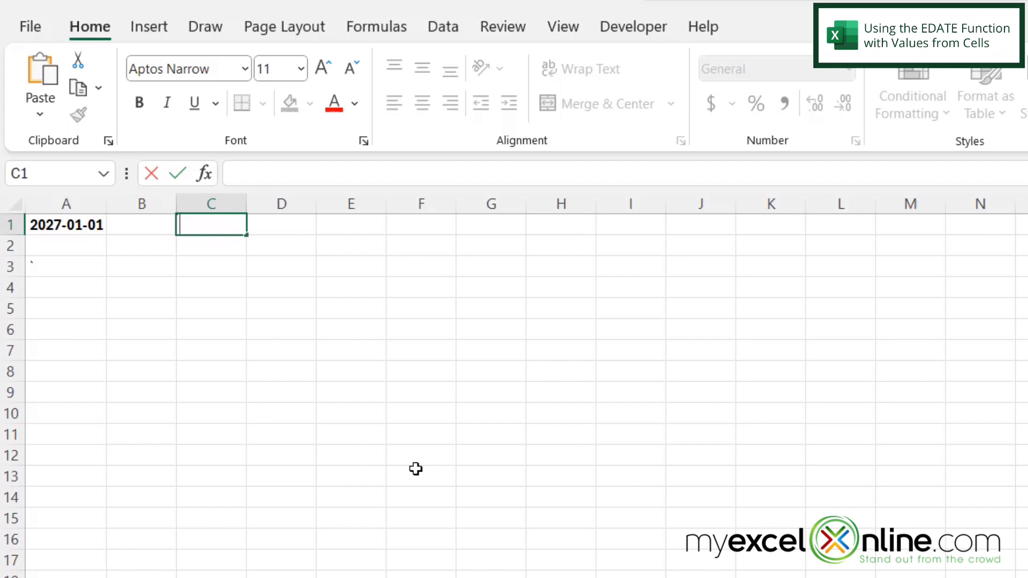
- Enter =TODAY() in C1 for the 5/9/2024 start date and the month count 3 in C2
type("=toda")
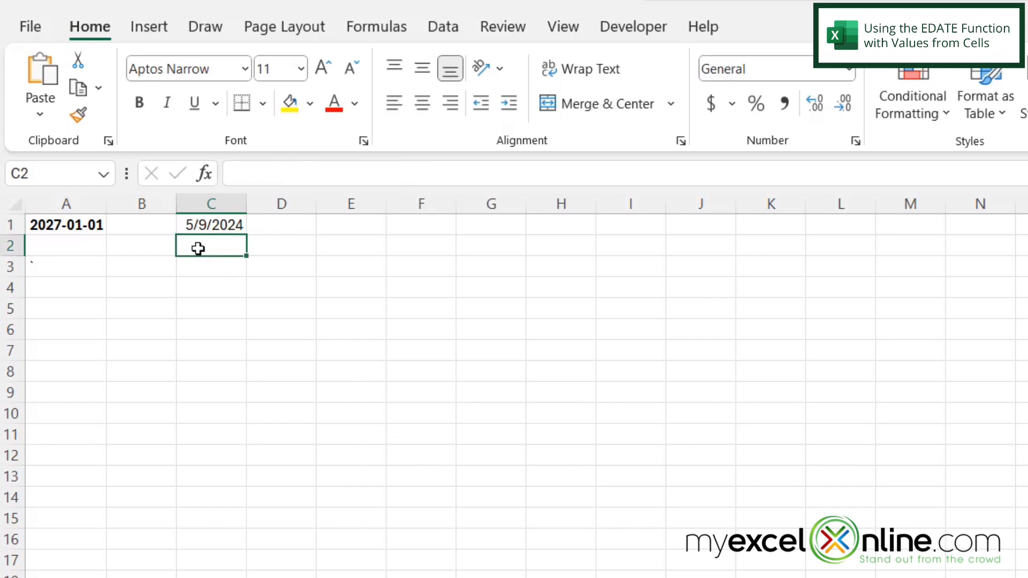
mouse_move(190, 331)
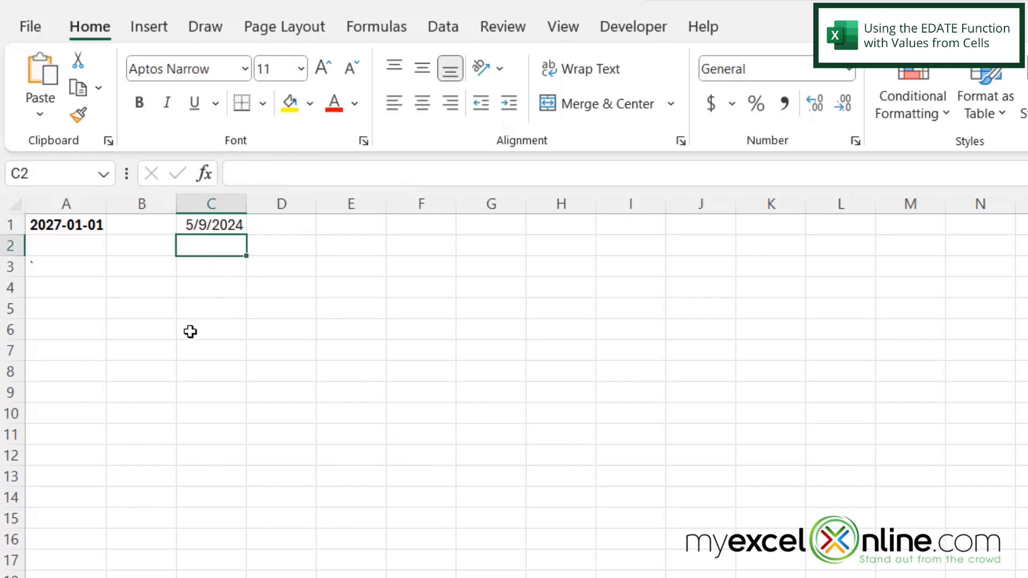
type("3")
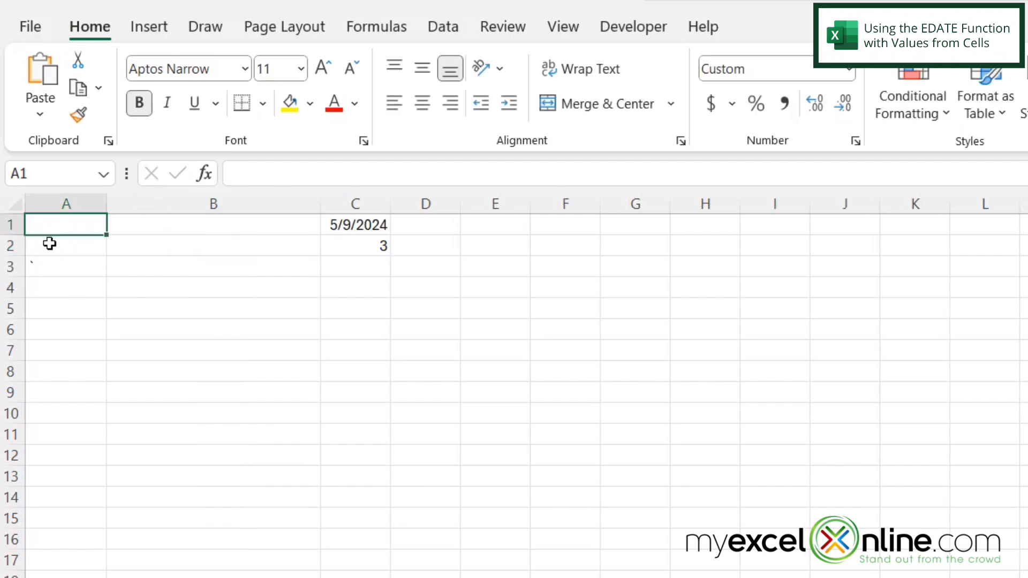
- Enter =edate(C1,C2) in A1 so it returns 2024-08-09 from the start date and month count
type("=")
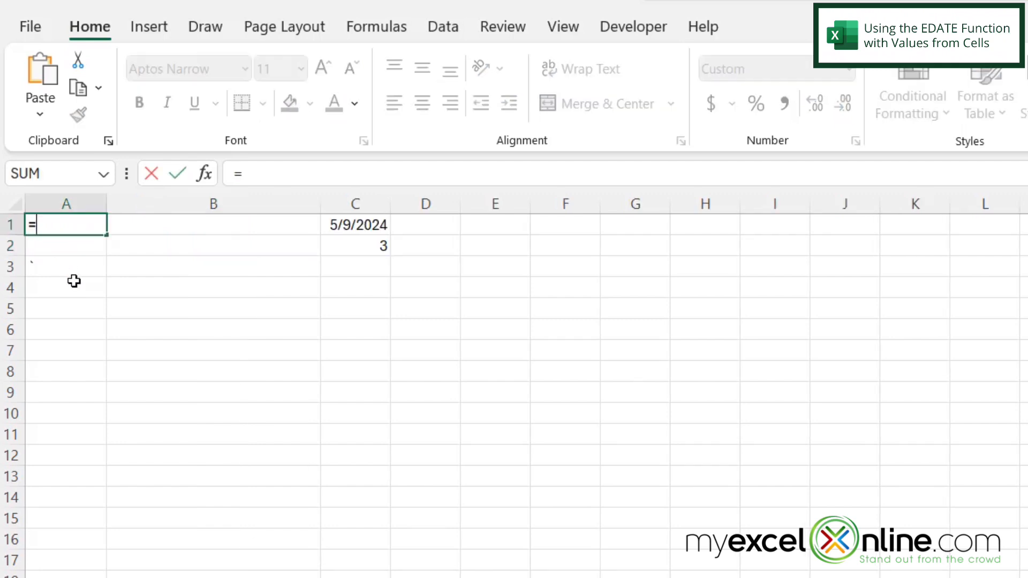
type("edate(")
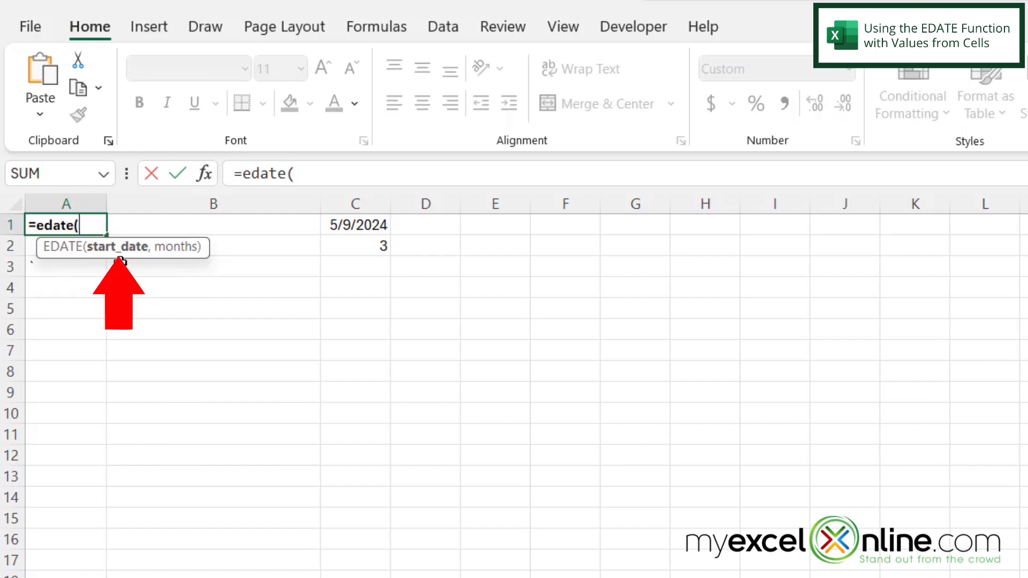
left_click(354, 225)
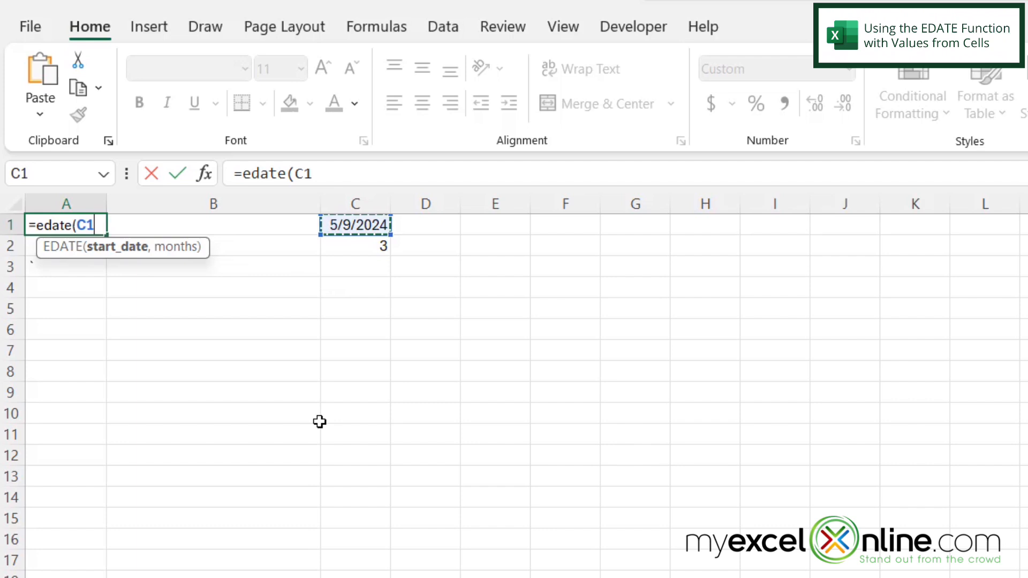
type(",")
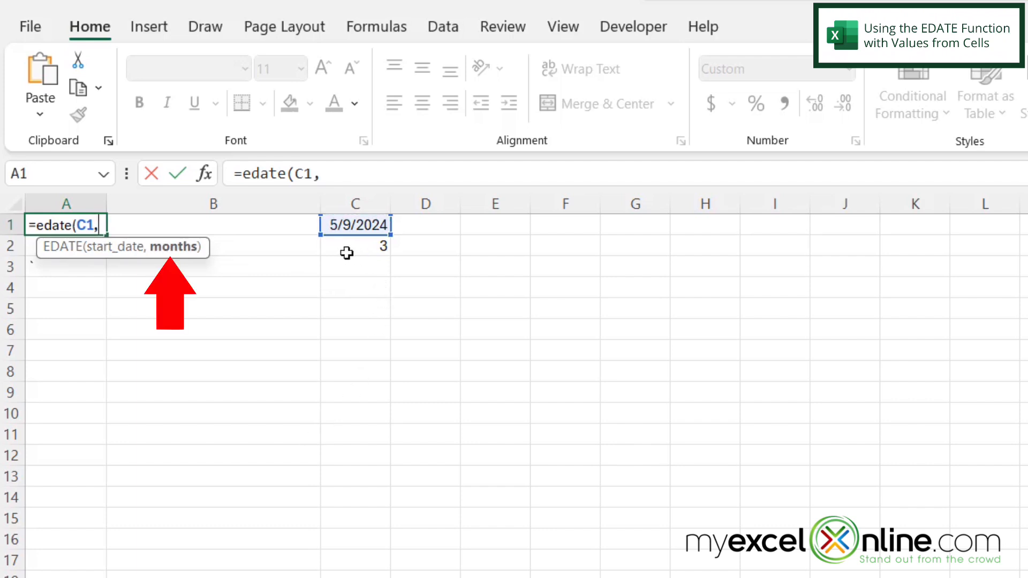
left_click(354, 247)
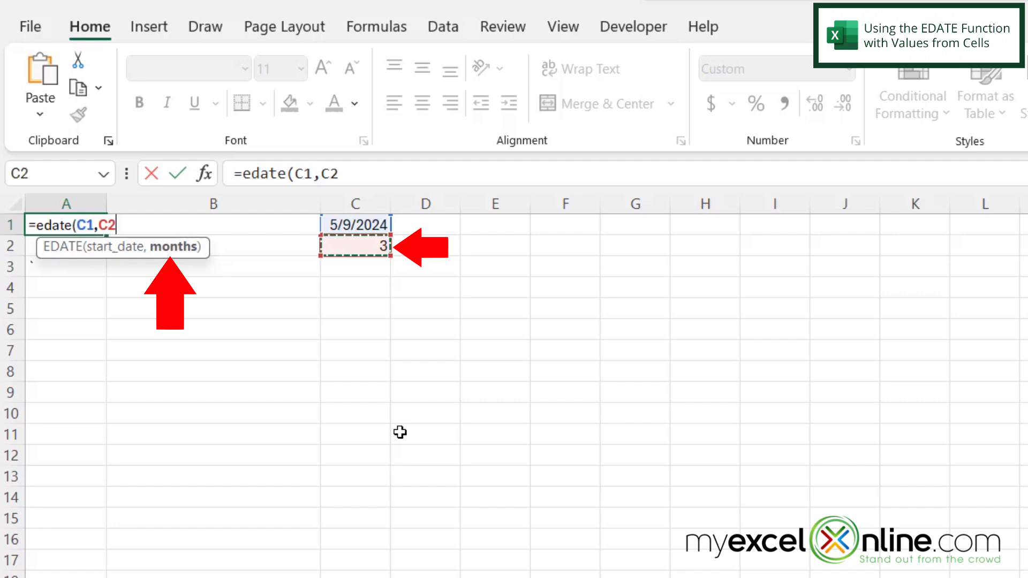
key("Enter")
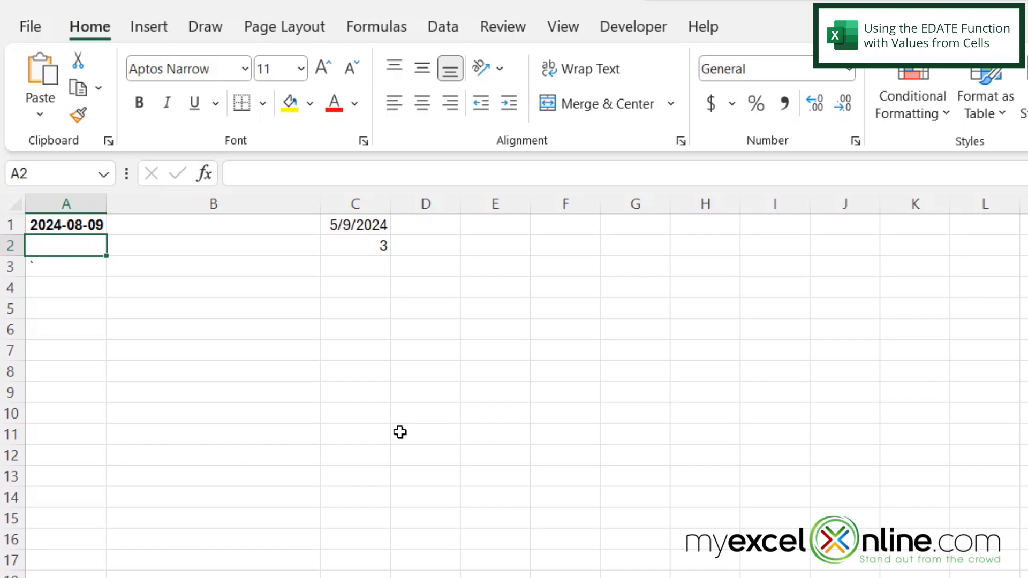
mouse_move(362, 319)
type("5")
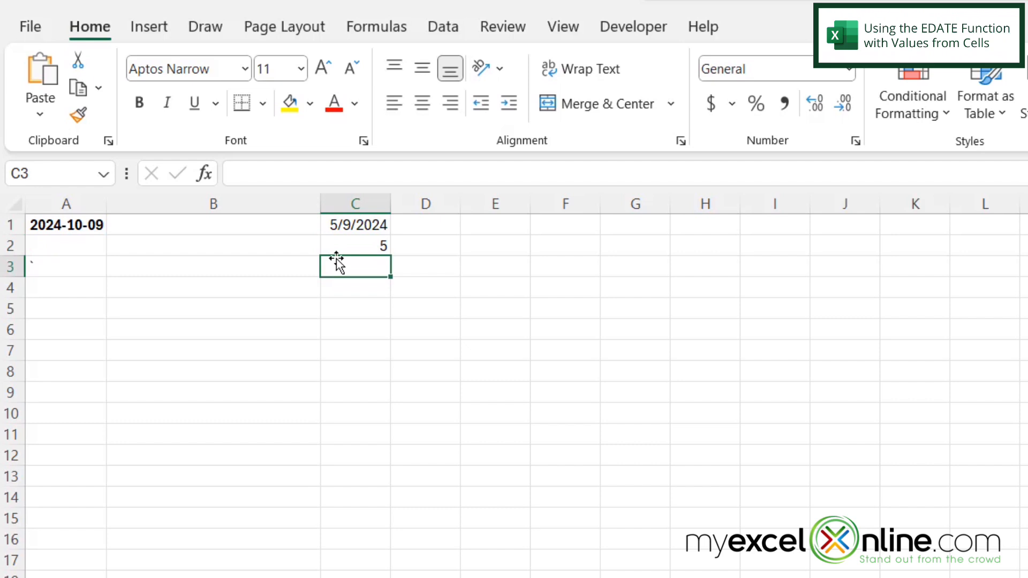
- Change the month count in C2 to 7 so A1's EDATE result recalculates
type("7")
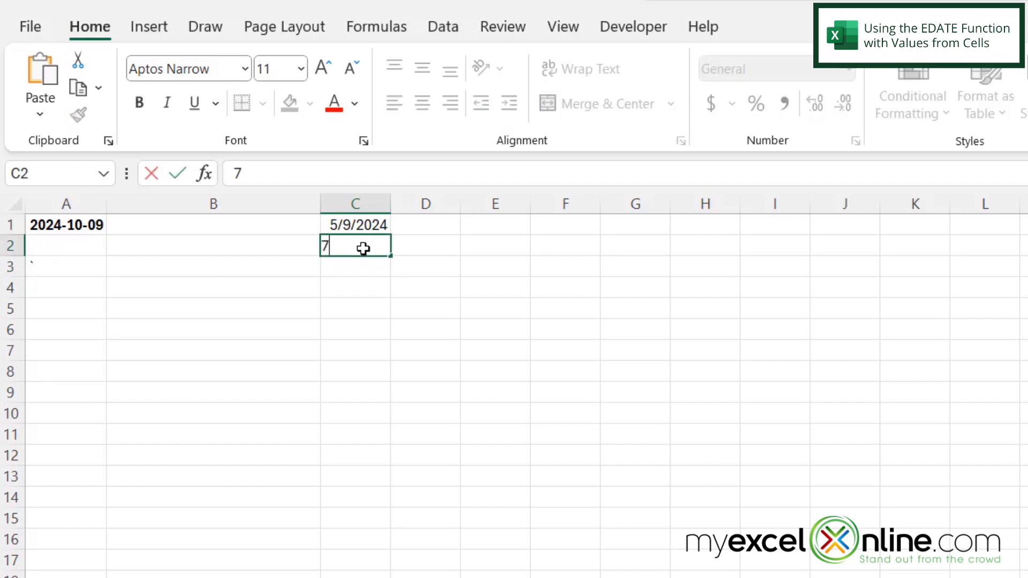